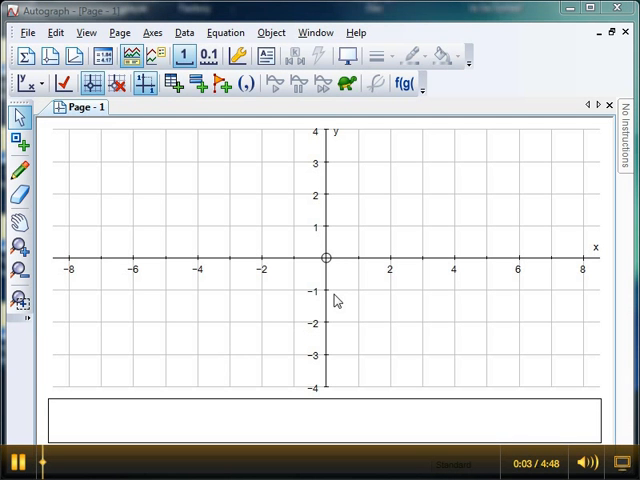
pyautogui.moveTo(278, 258)
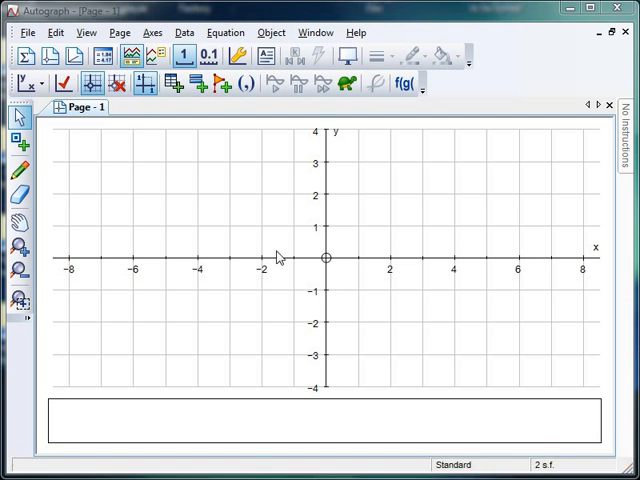
pyautogui.moveTo(358, 218)
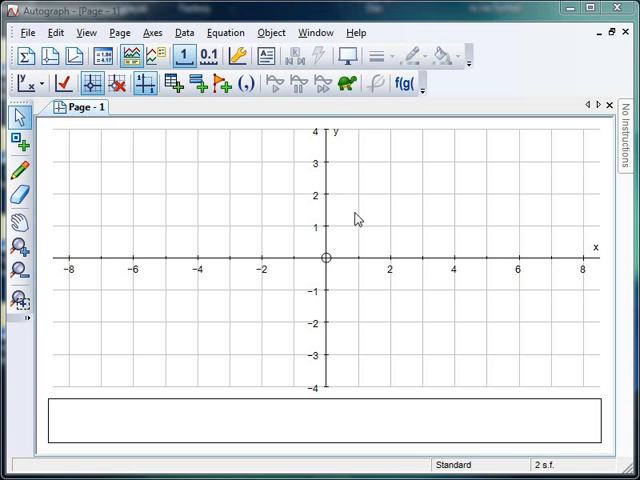
pyautogui.moveTo(294, 236)
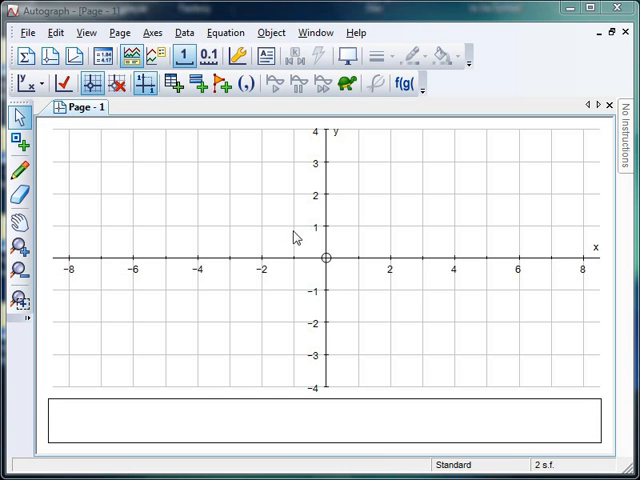
pyautogui.moveTo(250, 228)
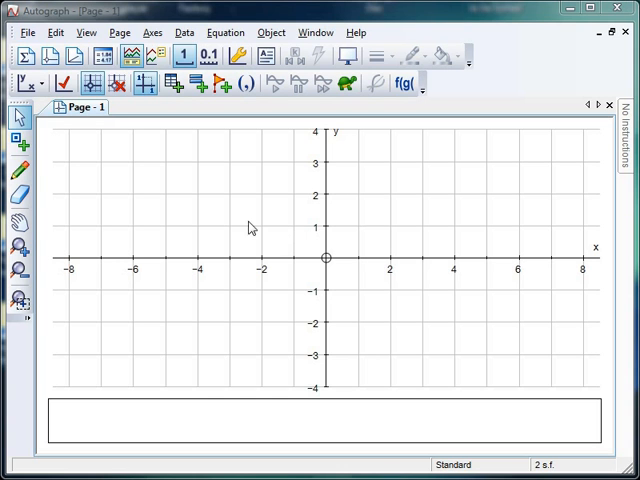
pyautogui.moveTo(304, 240)
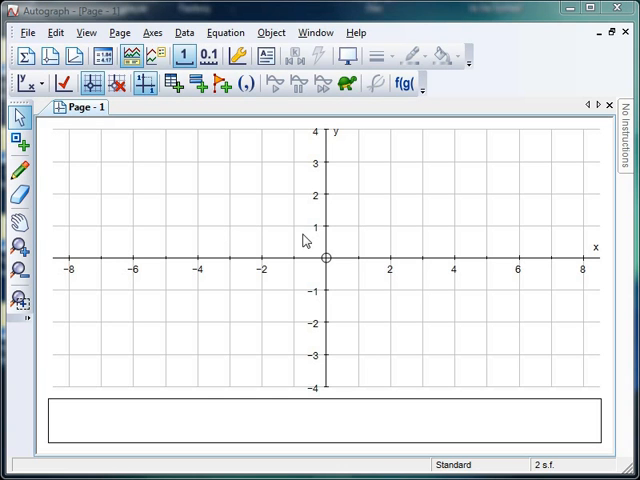
pyautogui.moveTo(272, 368)
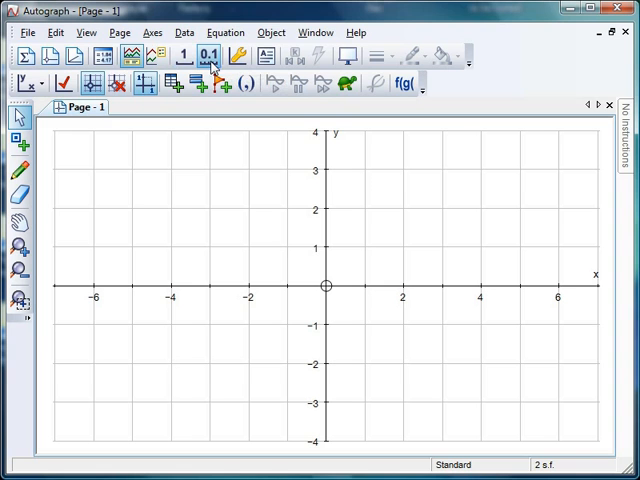
pyautogui.moveTo(212, 220)
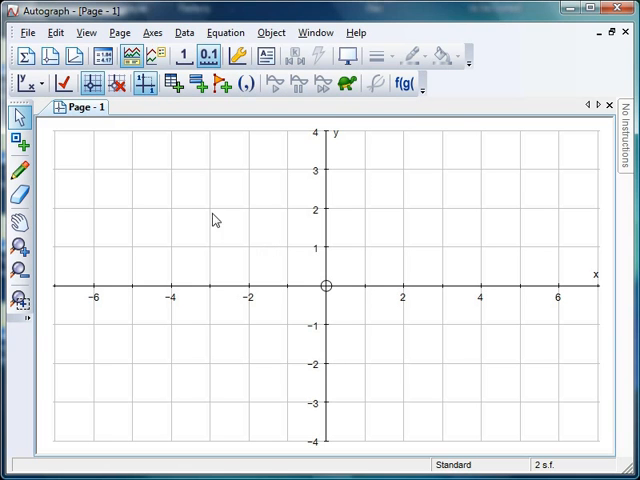
pyautogui.moveTo(116, 84)
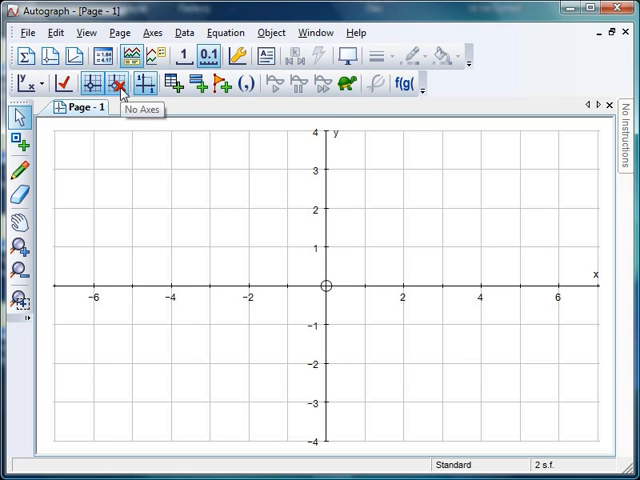
# Step: Remove the axes and grid so the page is completely blank
pyautogui.click(116, 84)
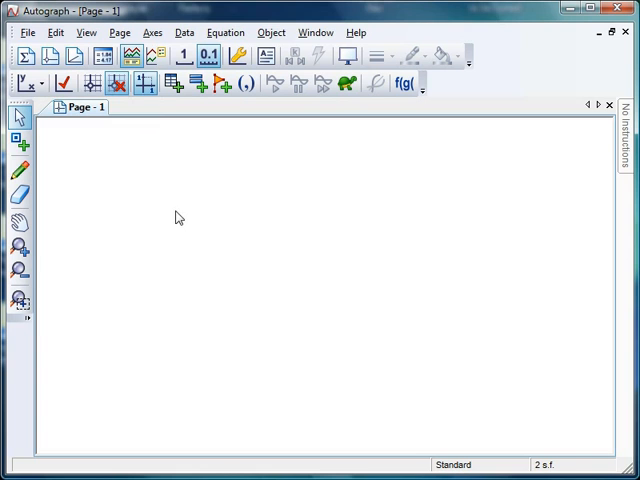
pyautogui.moveTo(36, 156)
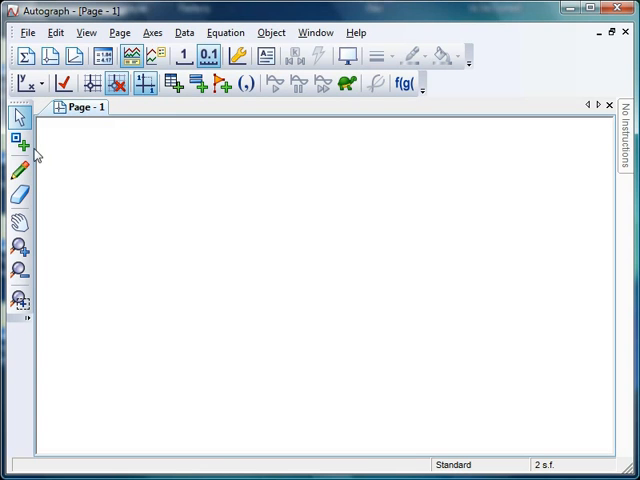
pyautogui.moveTo(230, 246)
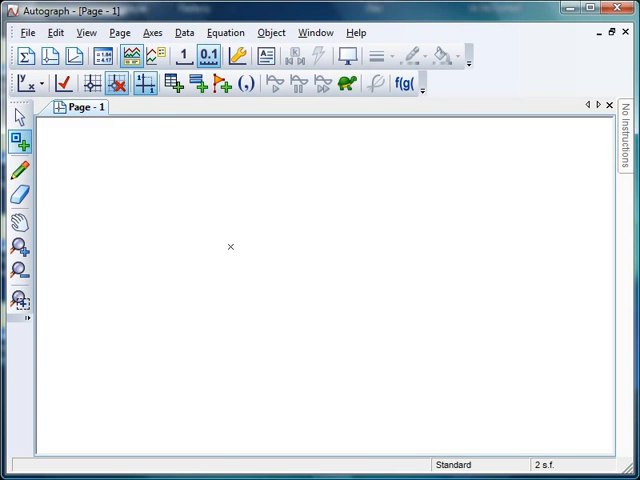
pyautogui.moveTo(316, 288)
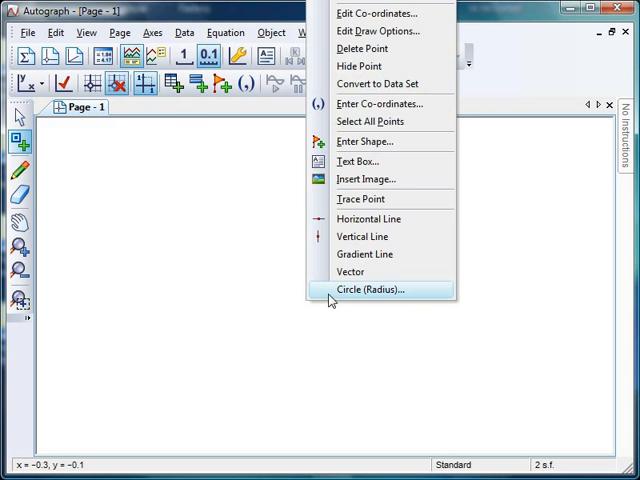
# Step: Draw a circle of radius 3 around the centre point via Circle (Radius)
pyautogui.click(376, 288)
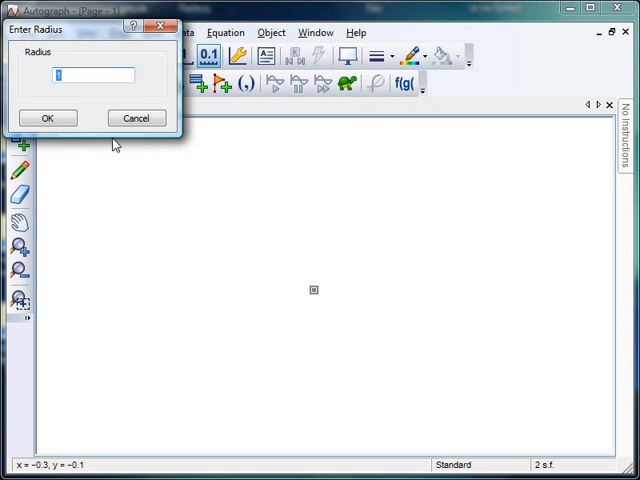
pyautogui.click(46, 116)
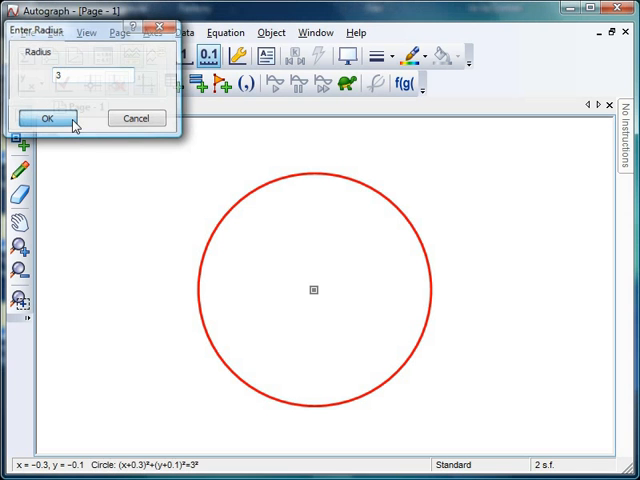
pyautogui.click(46, 118)
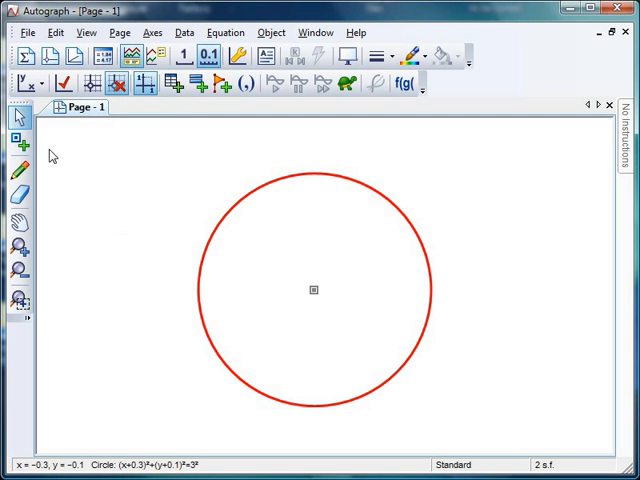
pyautogui.moveTo(100, 224)
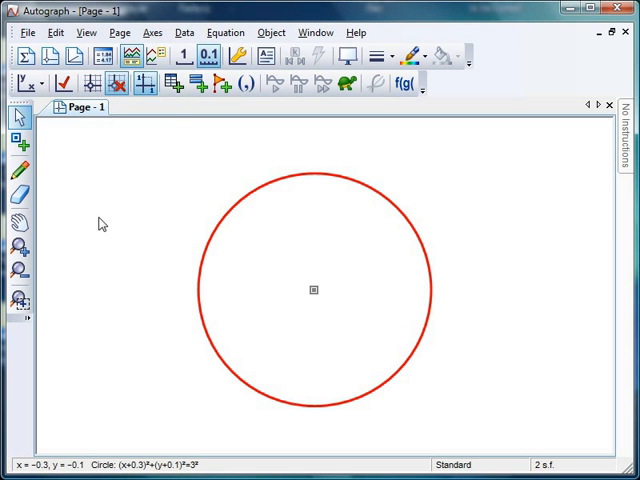
pyautogui.moveTo(84, 188)
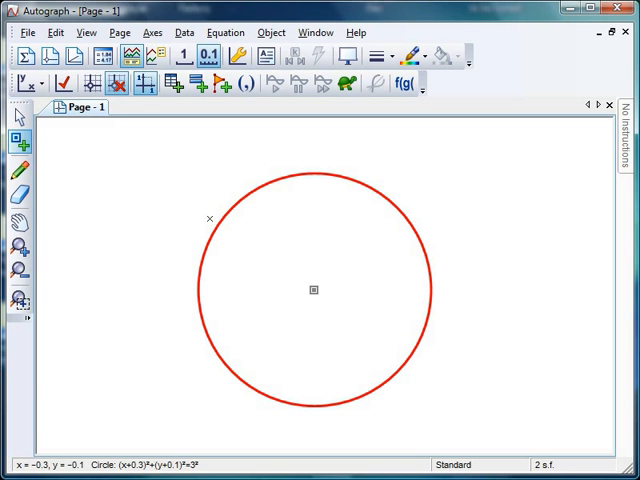
pyautogui.moveTo(224, 220)
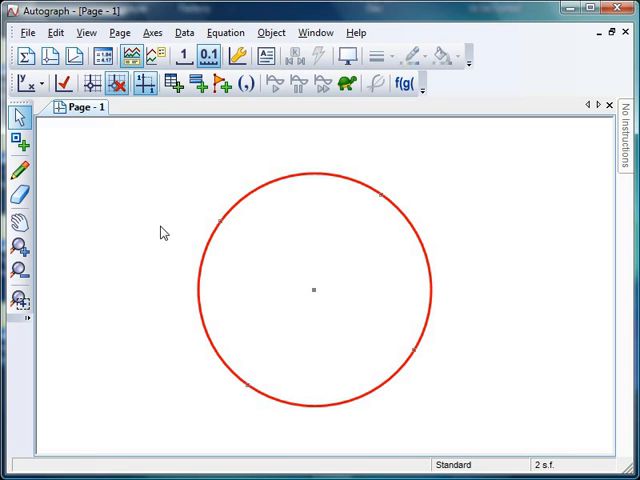
pyautogui.moveTo(220, 224)
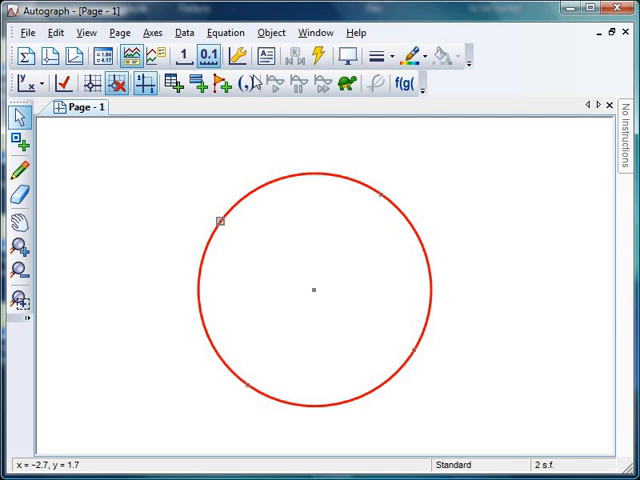
# Step: Deselect the newly placed point on the circle's upper-left edge
pyautogui.click(128, 184)
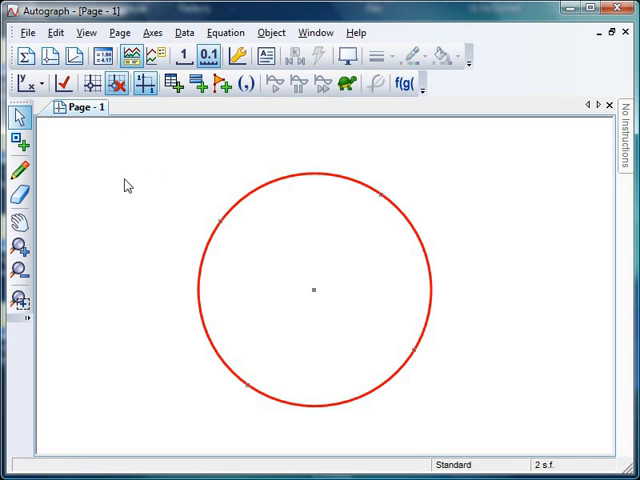
pyautogui.moveTo(200, 240)
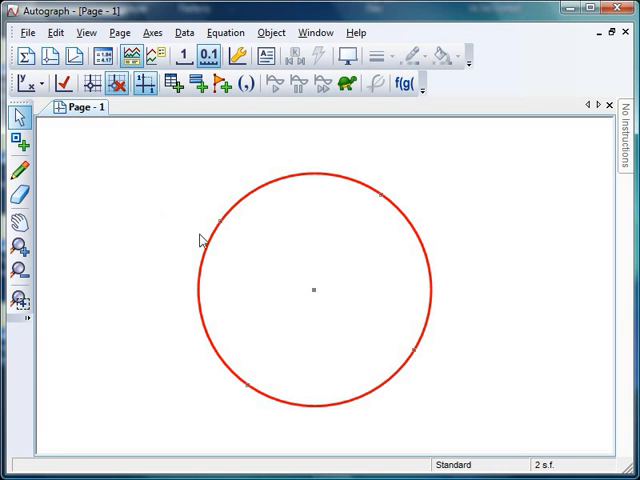
pyautogui.moveTo(224, 238)
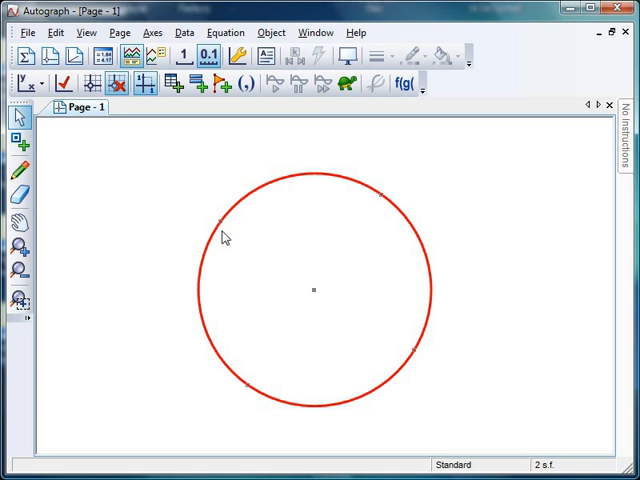
pyautogui.moveTo(224, 180)
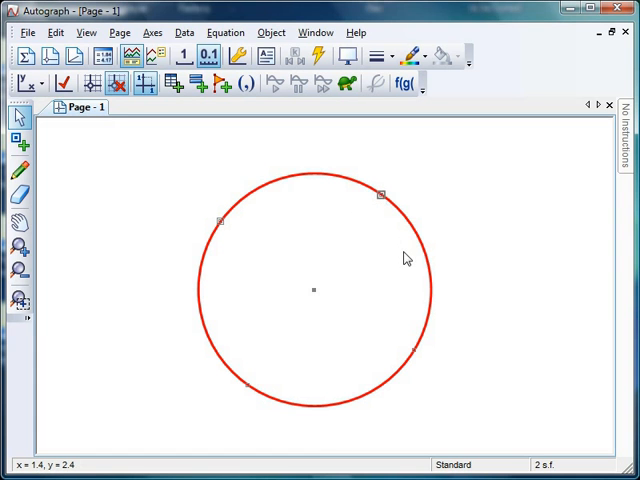
# Step: Join the first pair of points on the circle with a line segment
pyautogui.rightClick(390, 208)
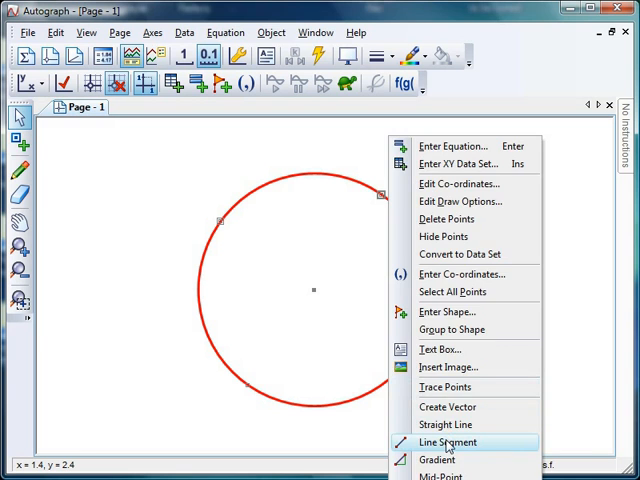
pyautogui.click(448, 442)
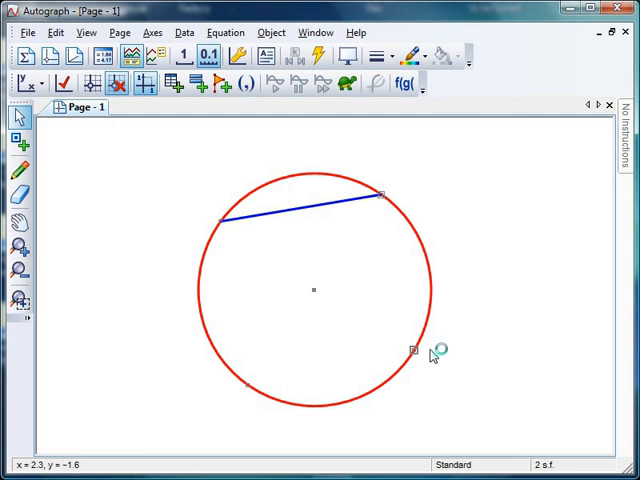
pyautogui.moveTo(500, 268)
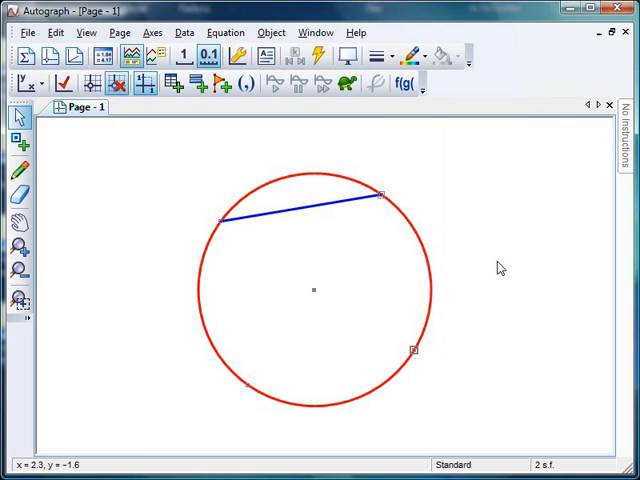
pyautogui.moveTo(380, 194); pyautogui.dragTo(412, 350)
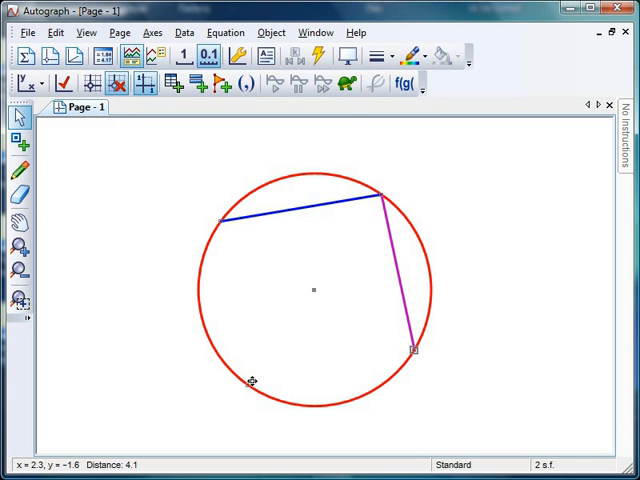
# Step: Join the remaining point pairs with line segments to form the quadrilateral's sides
pyautogui.rightClick(252, 384)
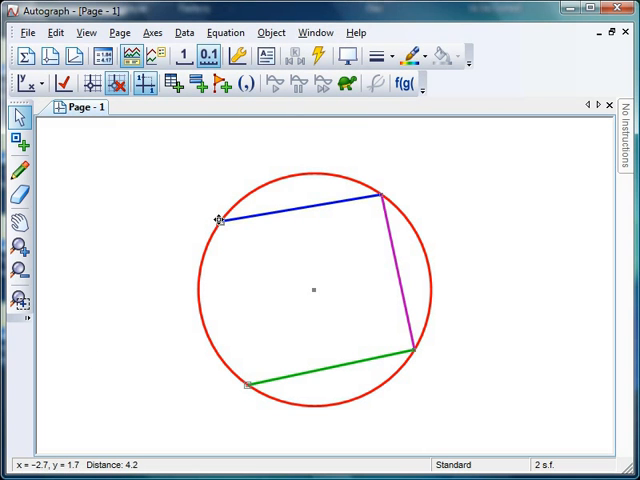
pyautogui.rightClick(218, 218)
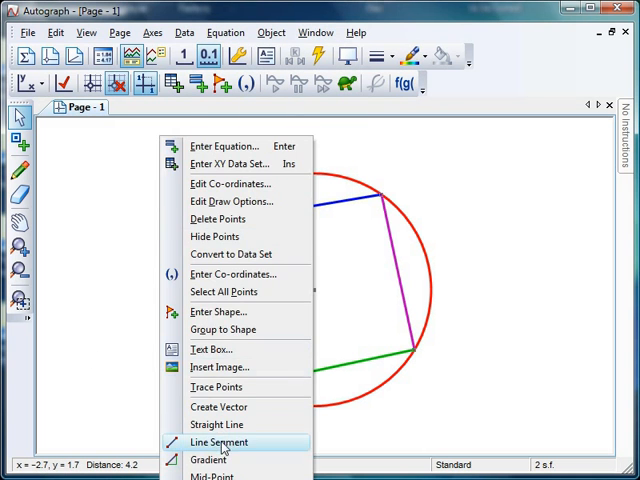
pyautogui.click(218, 442)
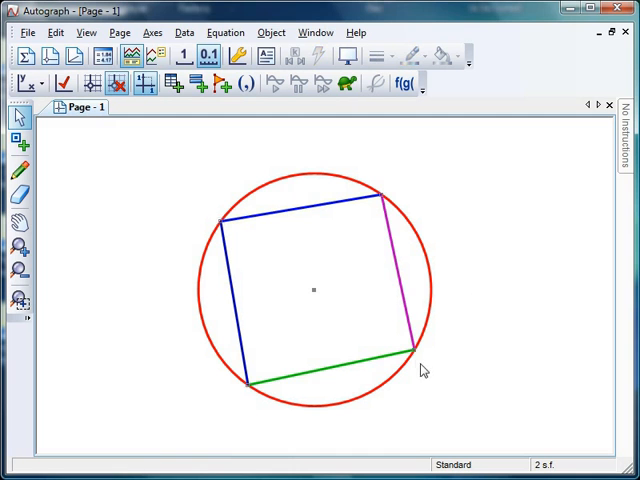
# Step: Drag the bottom-right and left corners up along the circle to make the quadrilateral irregular
pyautogui.moveTo(418, 352); pyautogui.dragTo(428, 298)
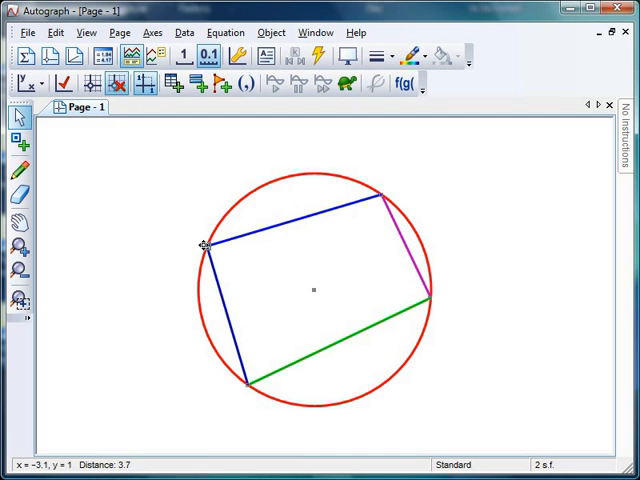
pyautogui.moveTo(204, 244); pyautogui.dragTo(232, 210)
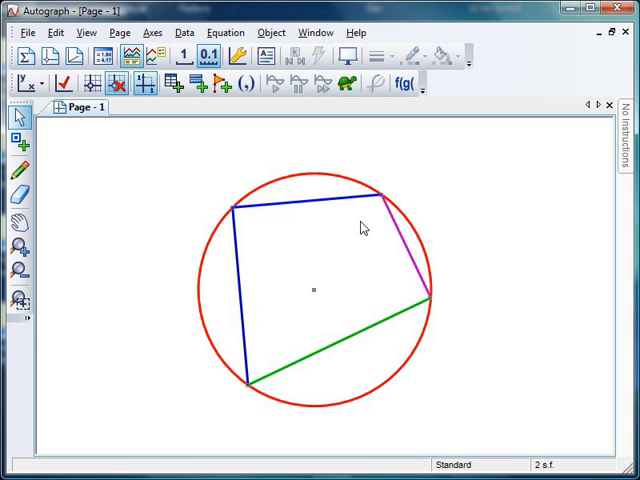
pyautogui.moveTo(344, 308)
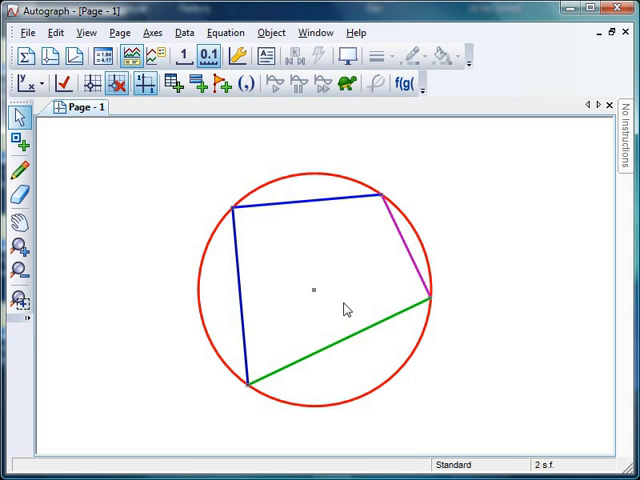
pyautogui.moveTo(140, 318)
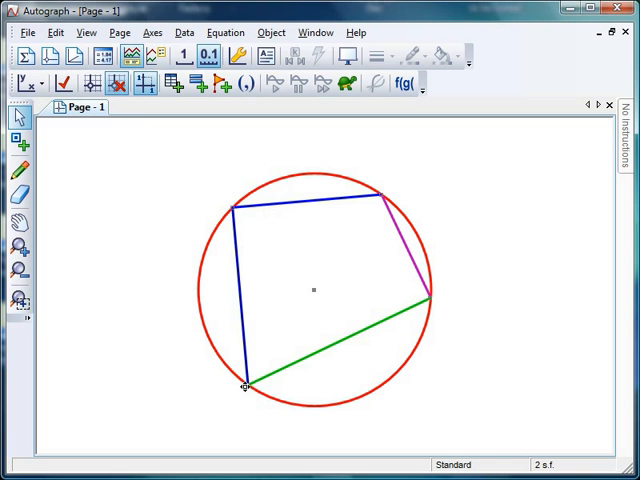
pyautogui.moveTo(140, 320)
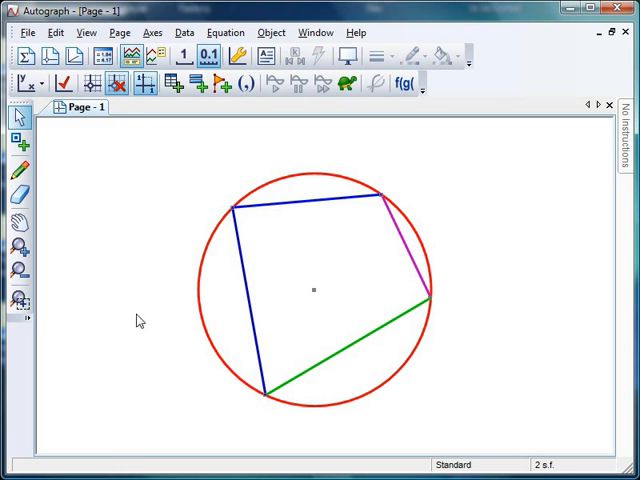
pyautogui.moveTo(192, 398)
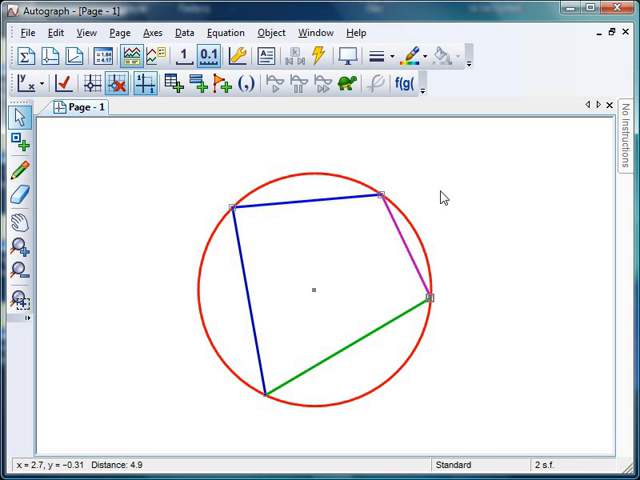
# Step: Measure the top-right angle with 0 d.p., labelled 111°
pyautogui.rightClick(432, 296)
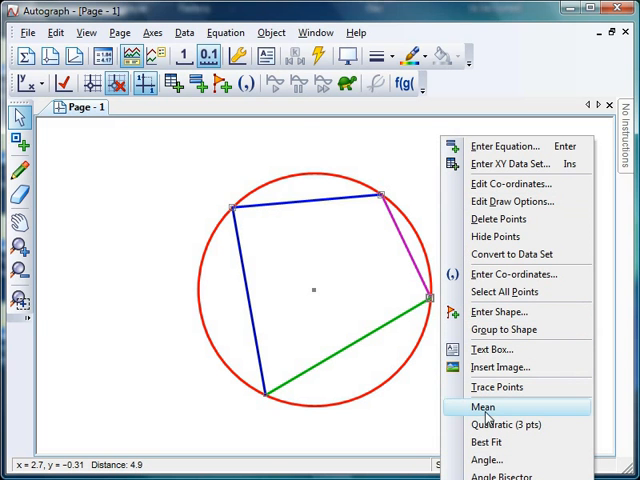
pyautogui.click(486, 460)
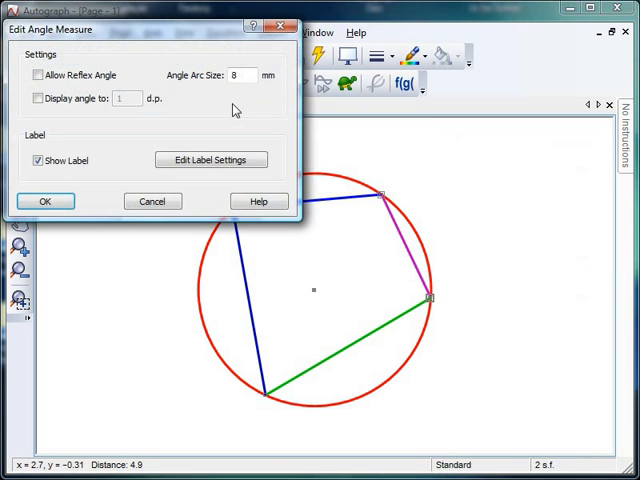
pyautogui.click(36, 98)
pyautogui.write('12')
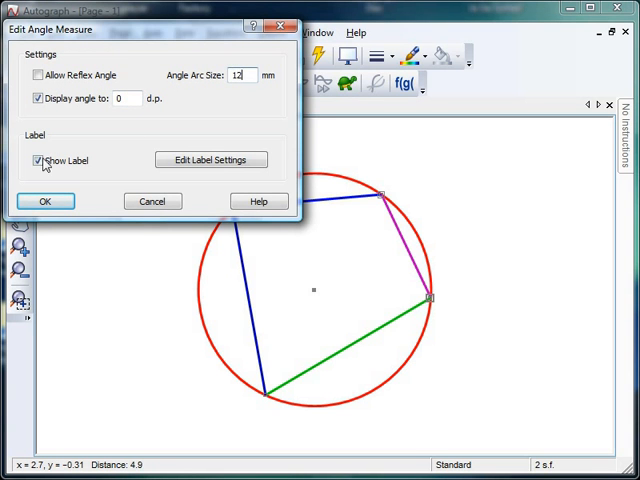
pyautogui.click(44, 200)
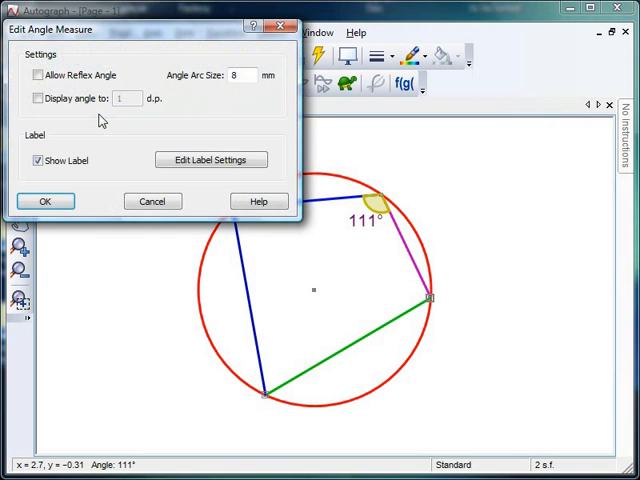
# Step: Mark the bottom-left angle with an arc but no label shown
pyautogui.click(36, 96)
pyautogui.write('12')
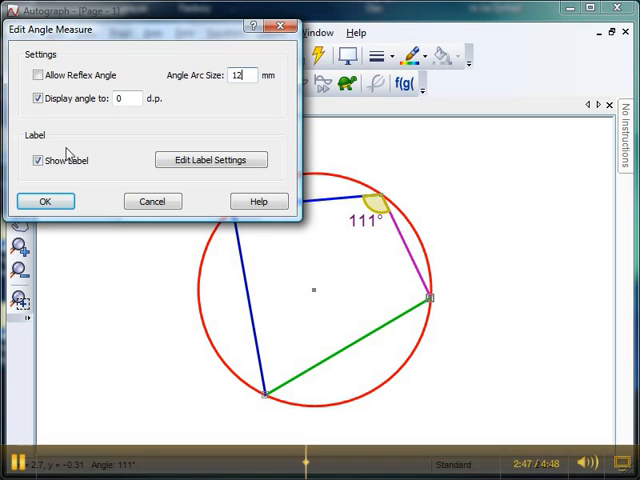
pyautogui.click(44, 200)
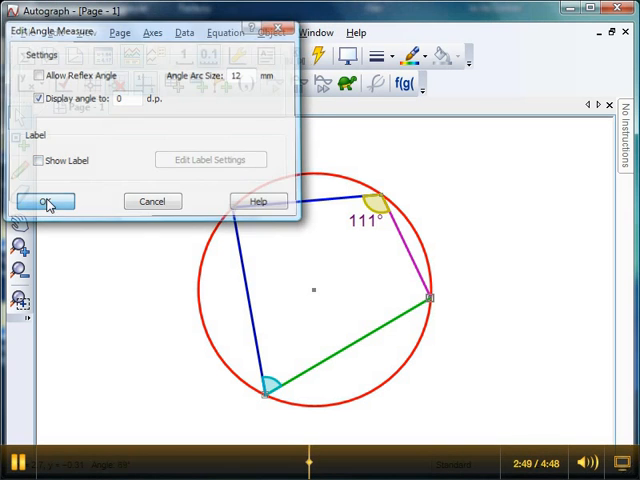
pyautogui.click(44, 200)
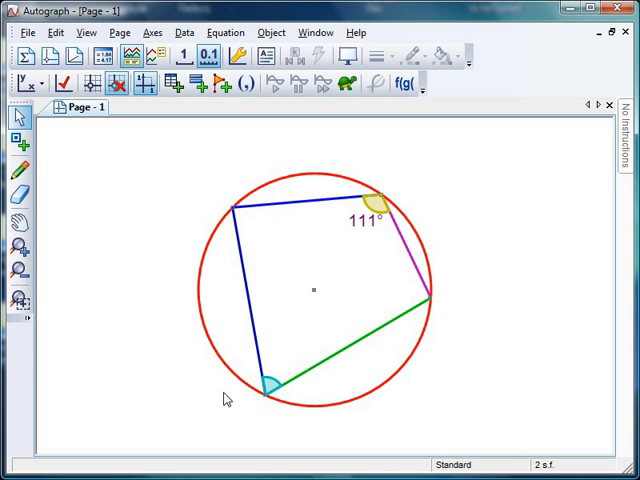
pyautogui.moveTo(264, 392)
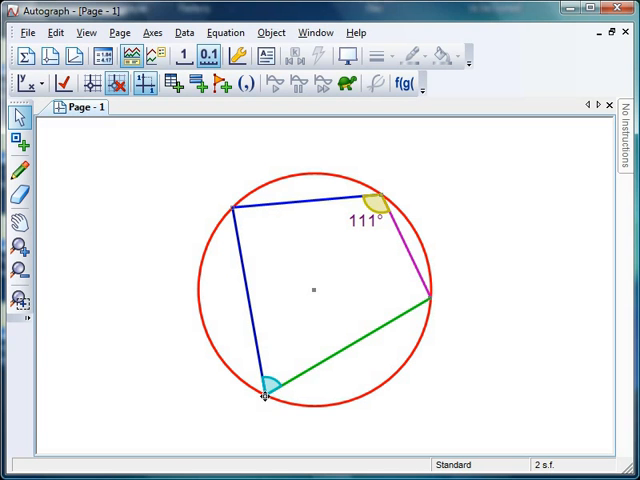
pyautogui.moveTo(268, 356)
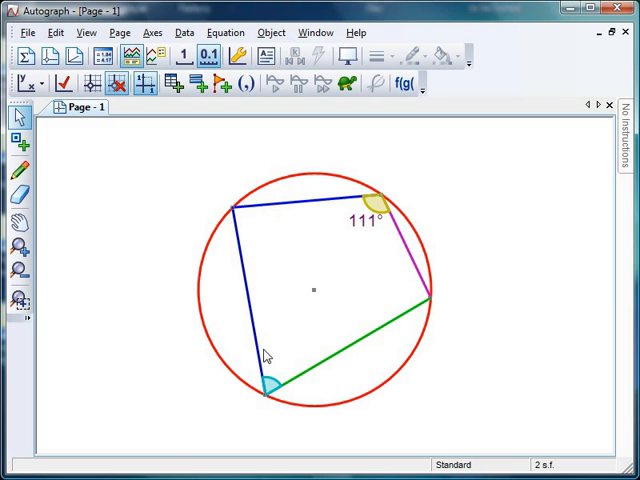
pyautogui.moveTo(214, 268)
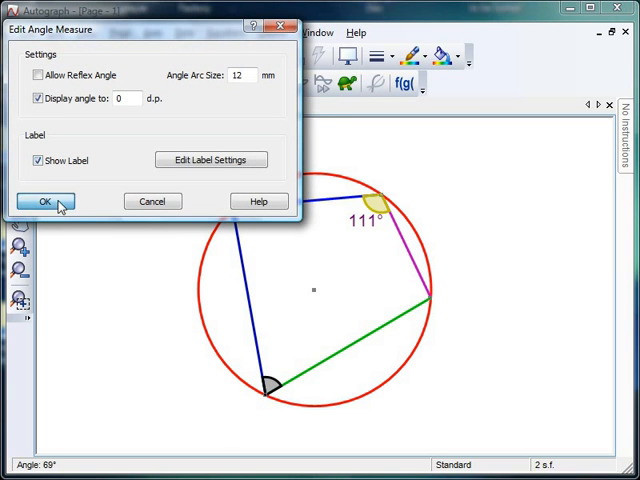
# Step: Show the bottom-left angle's label so it reads 69°
pyautogui.click(44, 200)
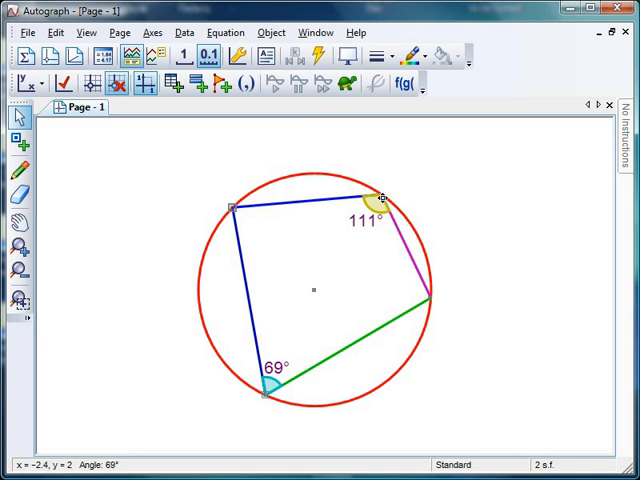
# Step: Measure and label the top-left and bottom-right angles so all four read 85°, 107°, 95°, 73°
pyautogui.doubleClick(372, 208)
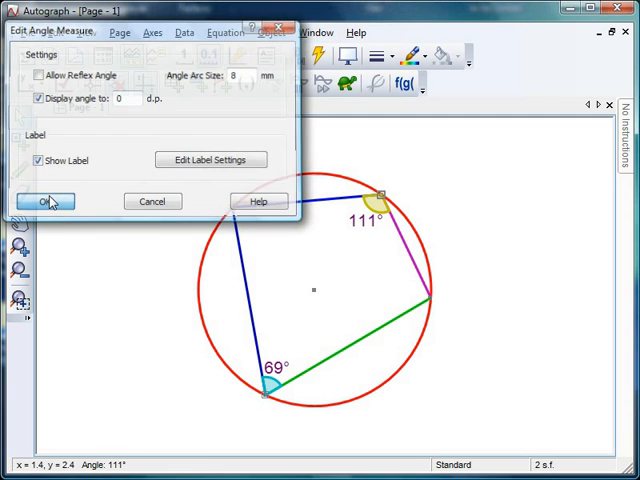
pyautogui.click(44, 200)
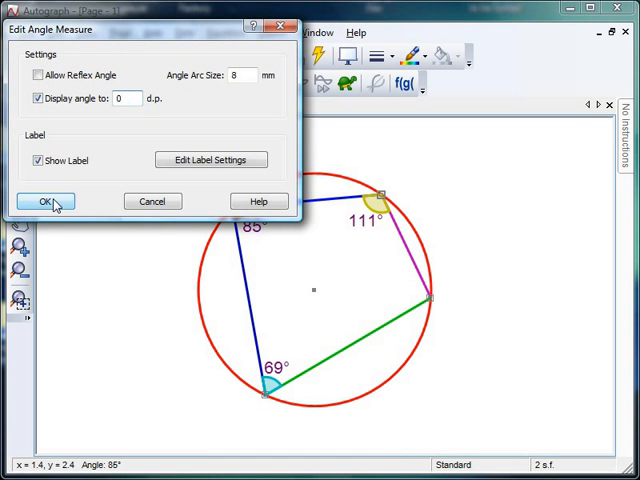
pyautogui.click(46, 200)
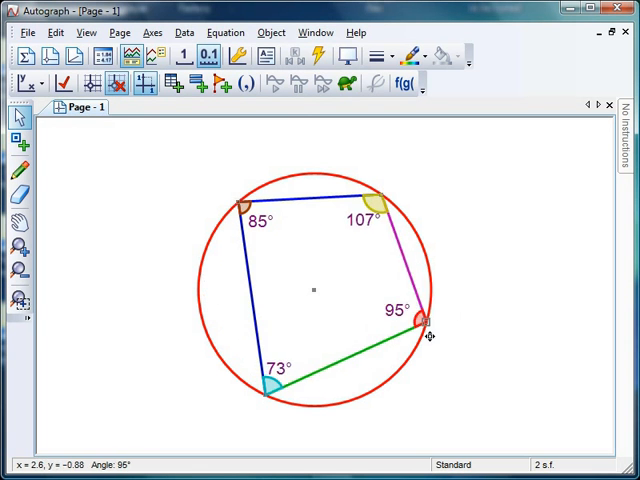
# Step: Drag the bottom-right corner along the circle until all four angles read 90°, forming a rectangle
pyautogui.moveTo(416, 320); pyautogui.dragTo(404, 344)
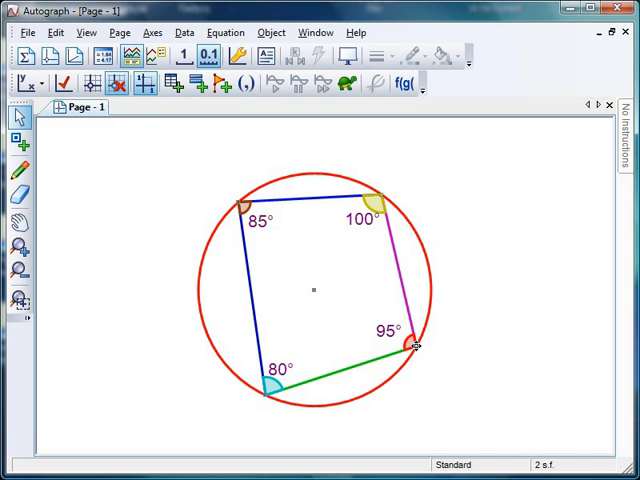
pyautogui.moveTo(416, 344); pyautogui.dragTo(416, 330)
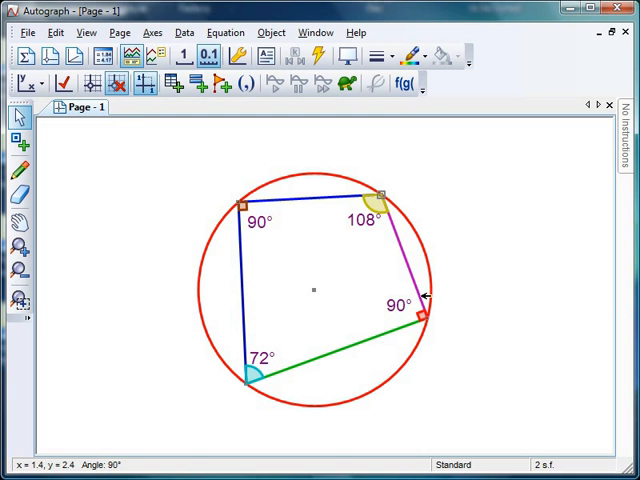
pyautogui.moveTo(416, 308); pyautogui.dragTo(416, 336)
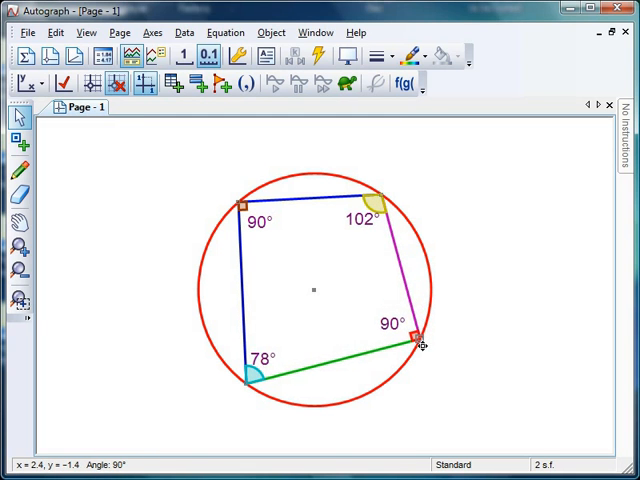
pyautogui.moveTo(412, 336); pyautogui.dragTo(400, 364)
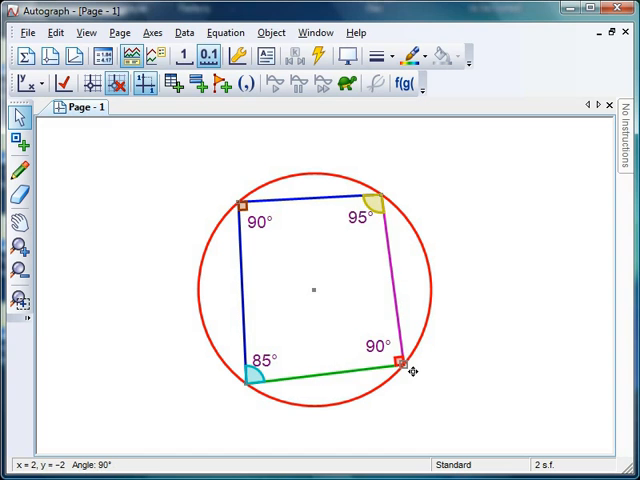
pyautogui.moveTo(400, 364); pyautogui.dragTo(390, 376)
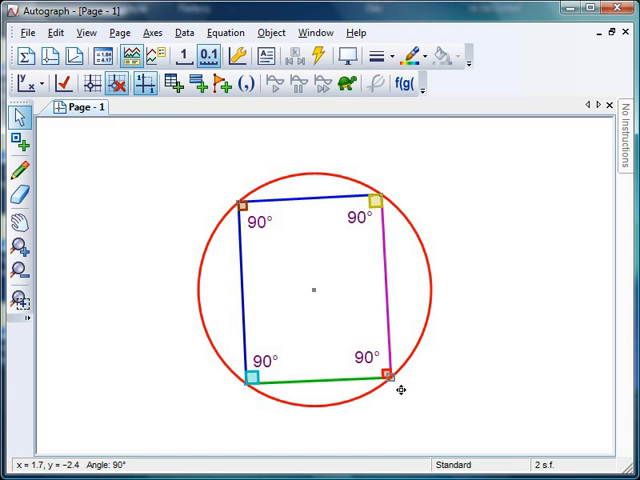
pyautogui.moveTo(464, 350)
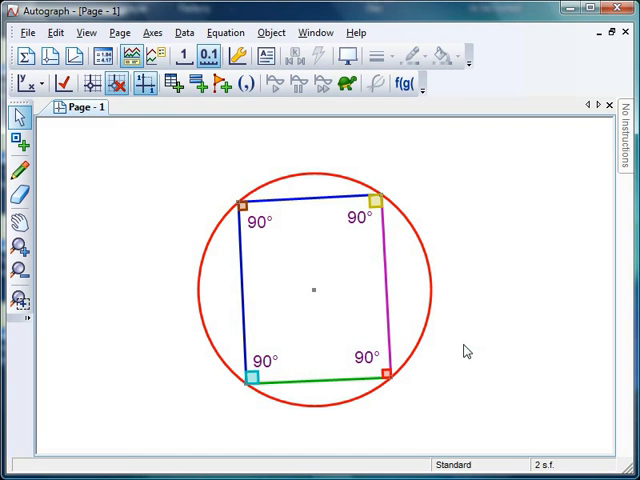
pyautogui.moveTo(412, 382)
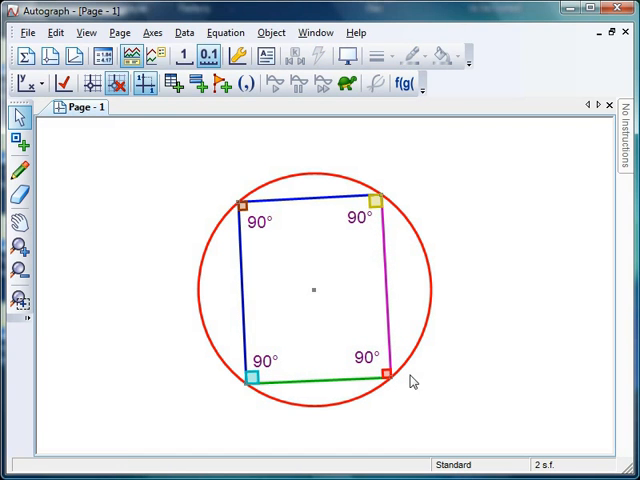
pyautogui.moveTo(520, 320)
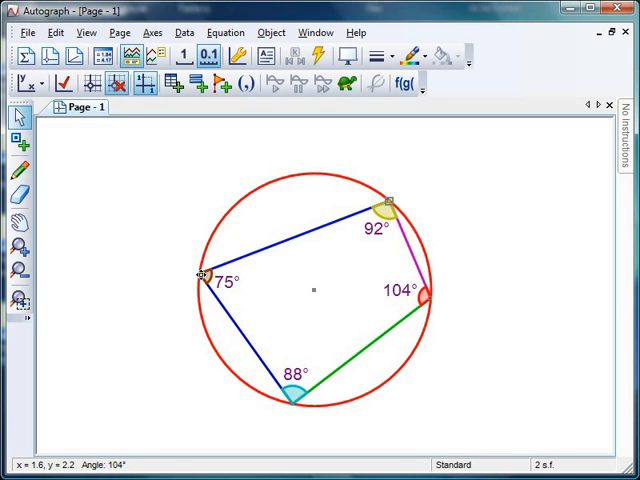
# Step: Drag a vertex to reshape into an irregular quadrilateral with angles 75°, 101°, 104°, 79°
pyautogui.moveTo(204, 280); pyautogui.dragTo(210, 244)
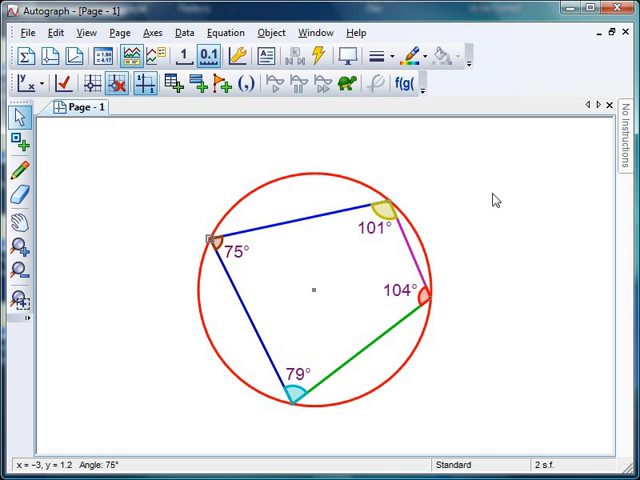